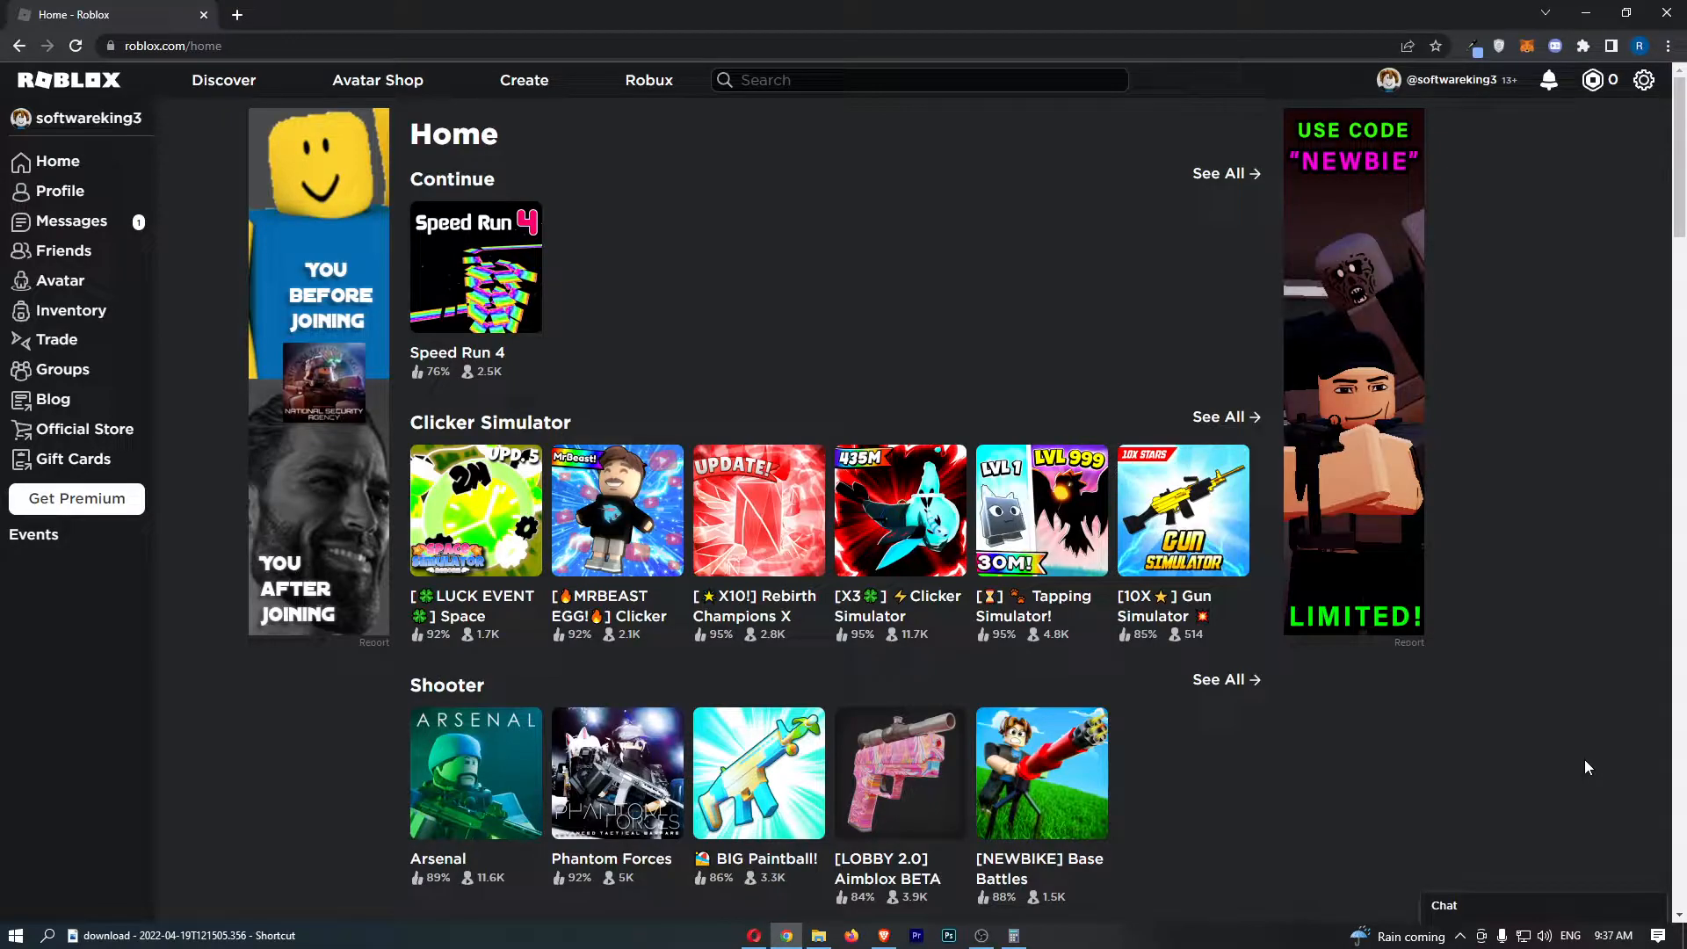
mouse_move(1519, 545)
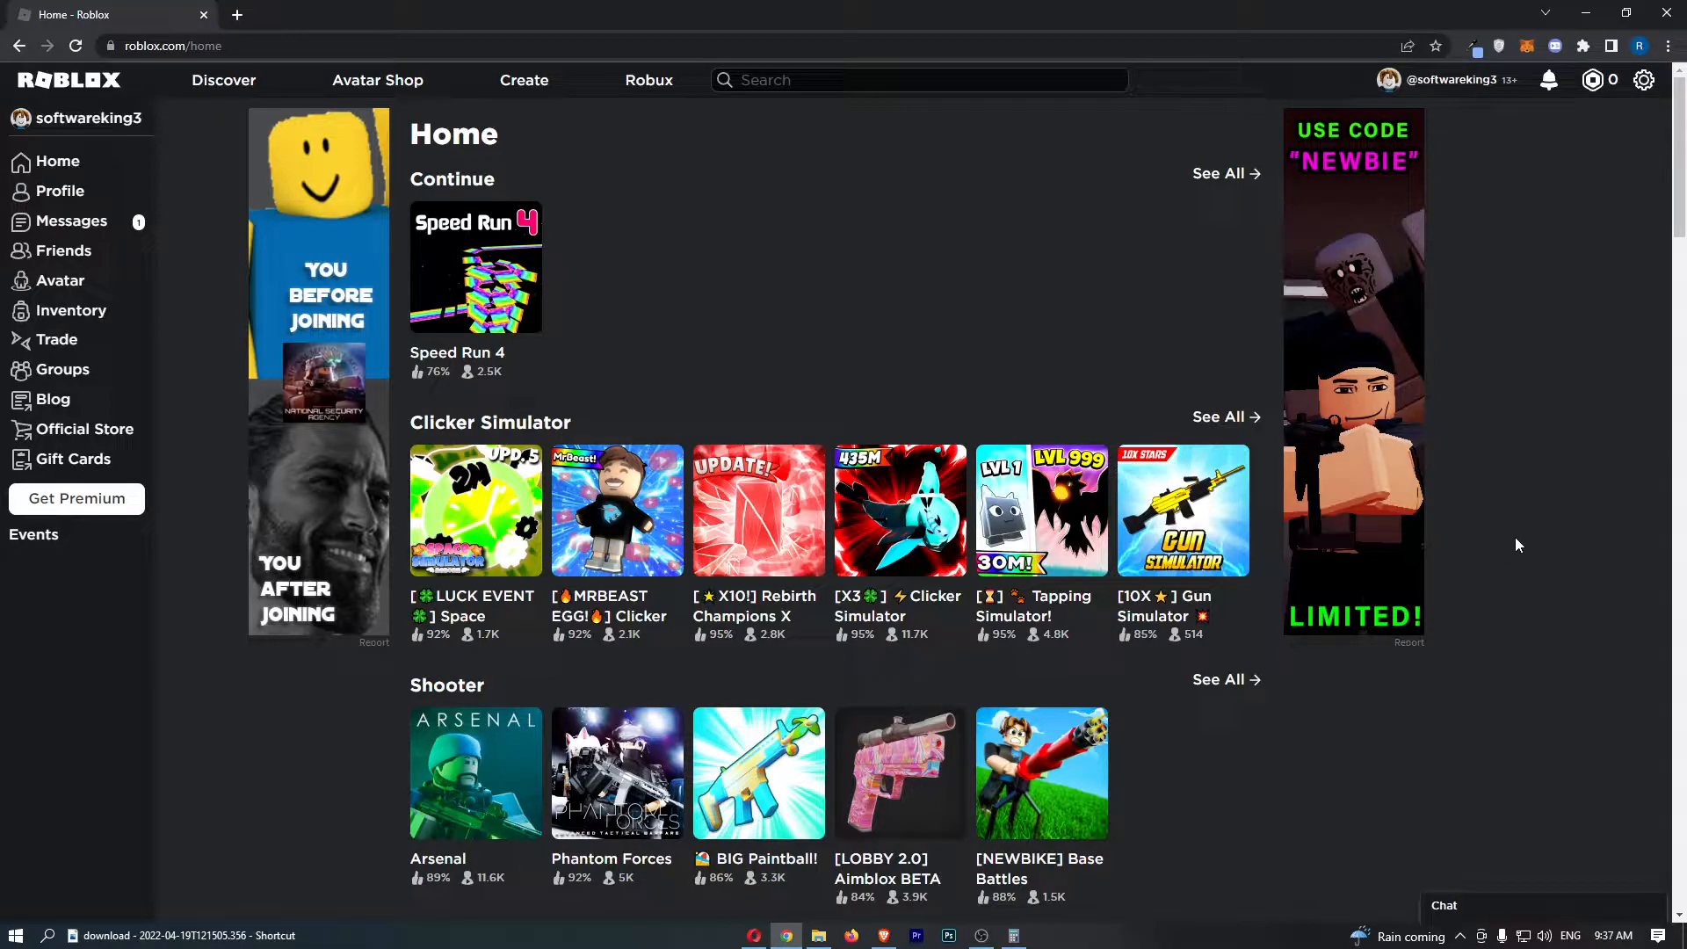
- Open Roblox account Settings from the gear menu at the top right
left_click(1645, 80)
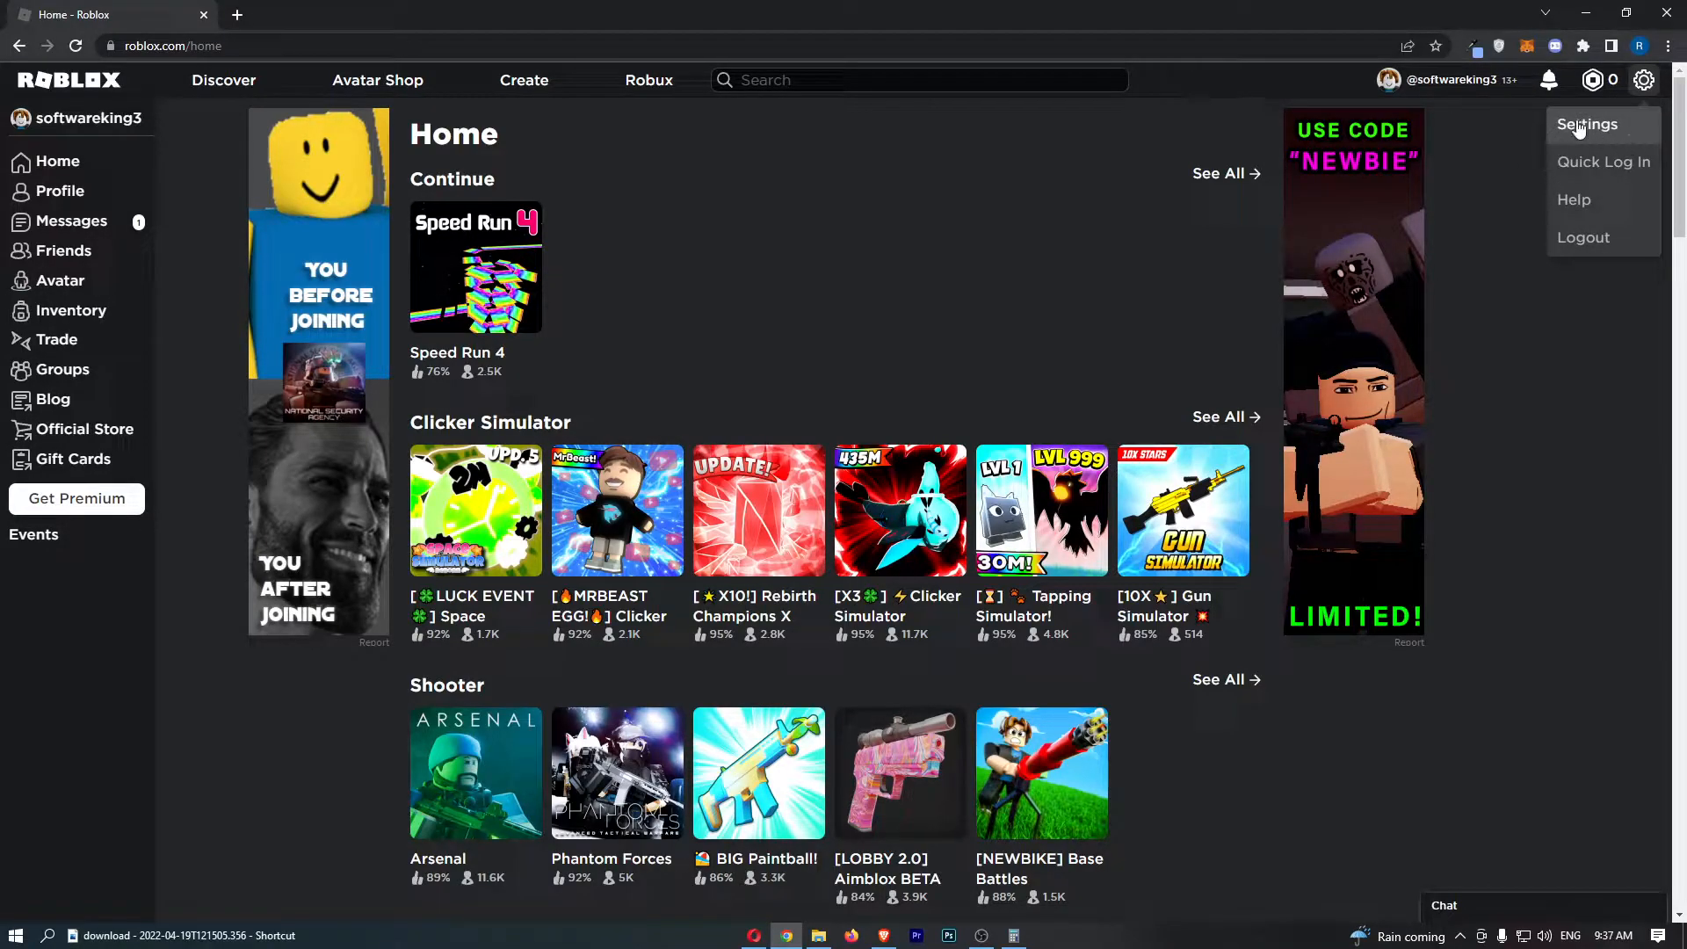
left_click(1587, 124)
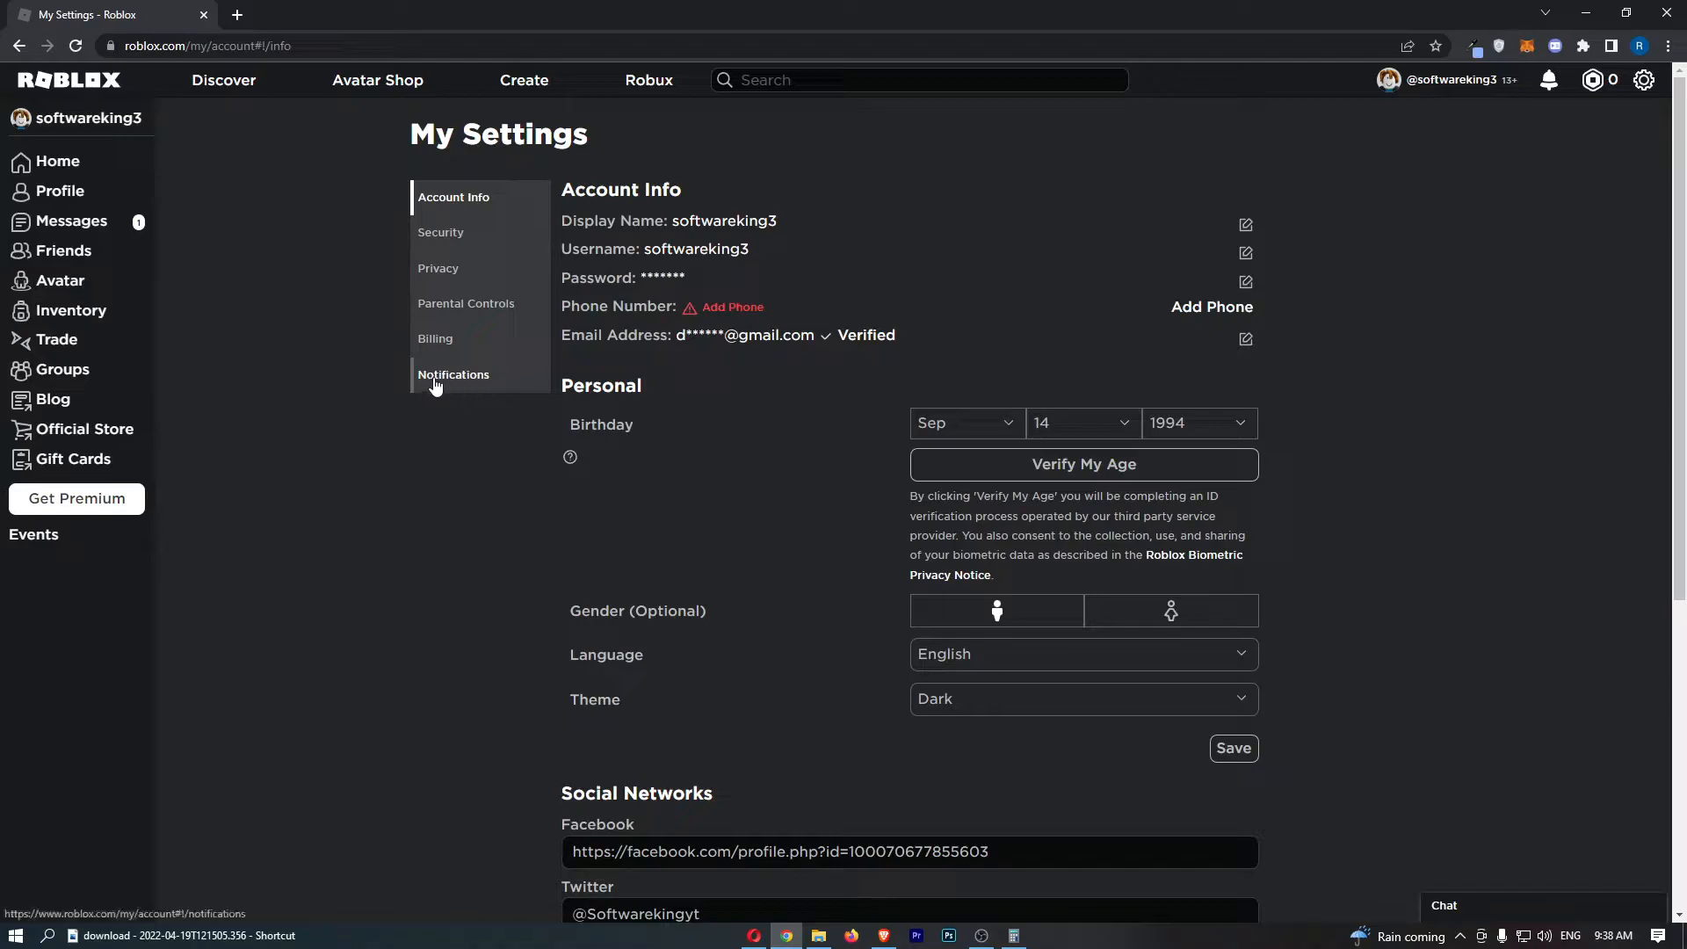
- Switch to the Notifications tab in My Settings
left_click(453, 374)
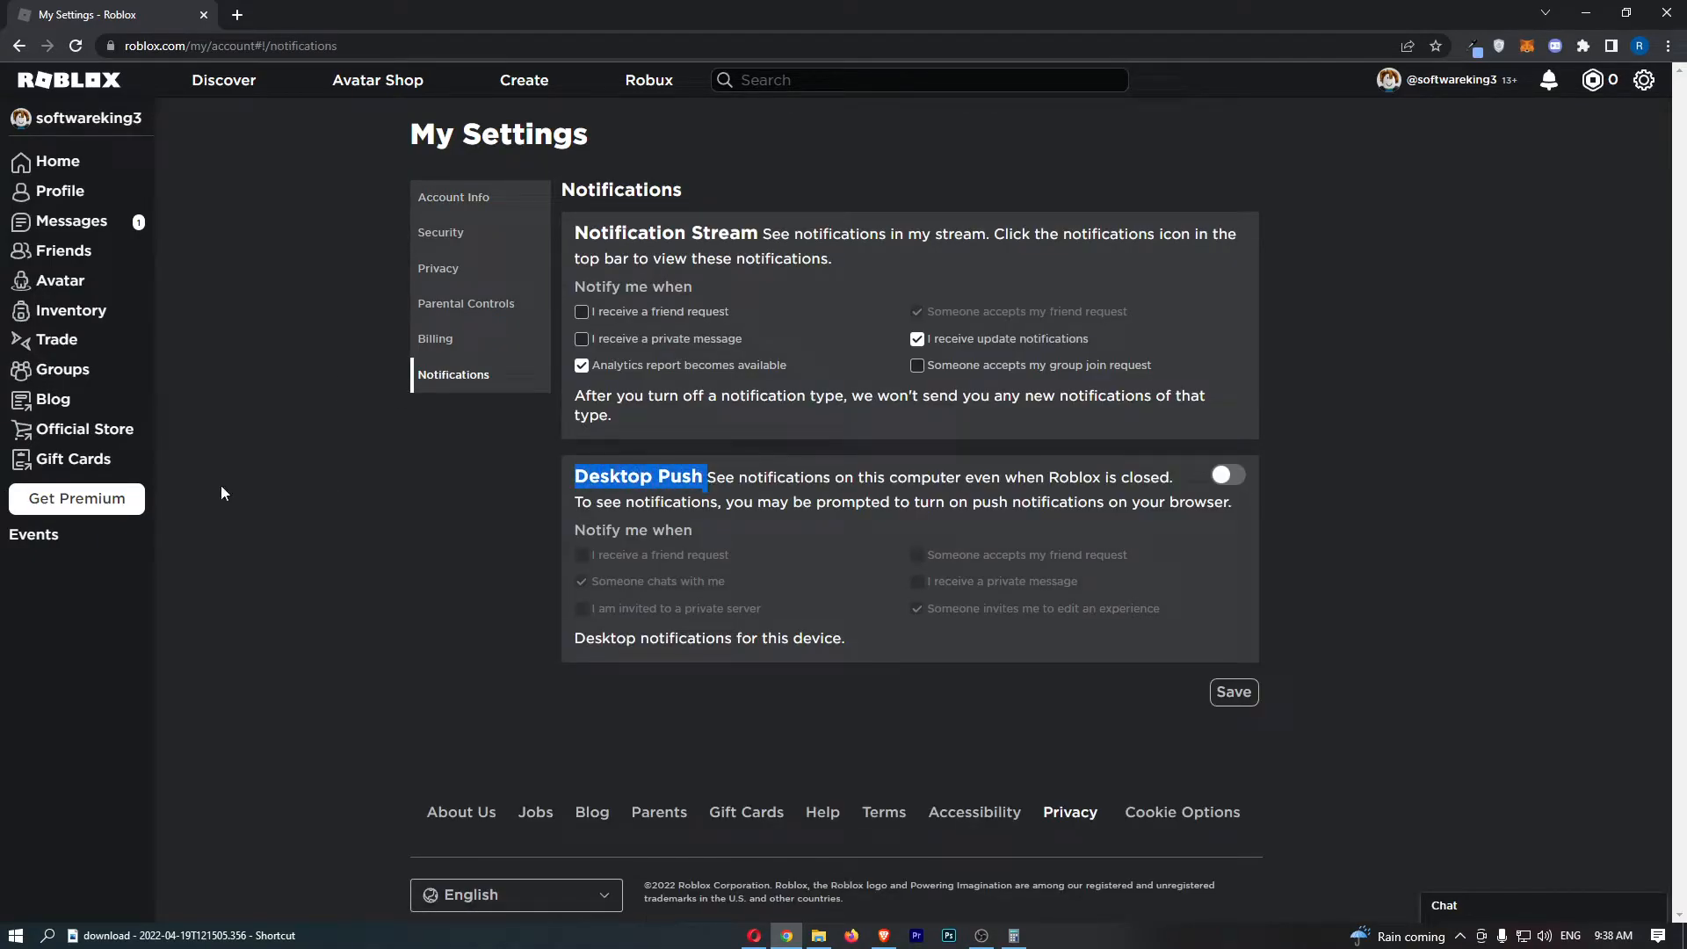
- Enable the Desktop Push toggle and allow browser notifications for the Roblox site
left_click(1226, 475)
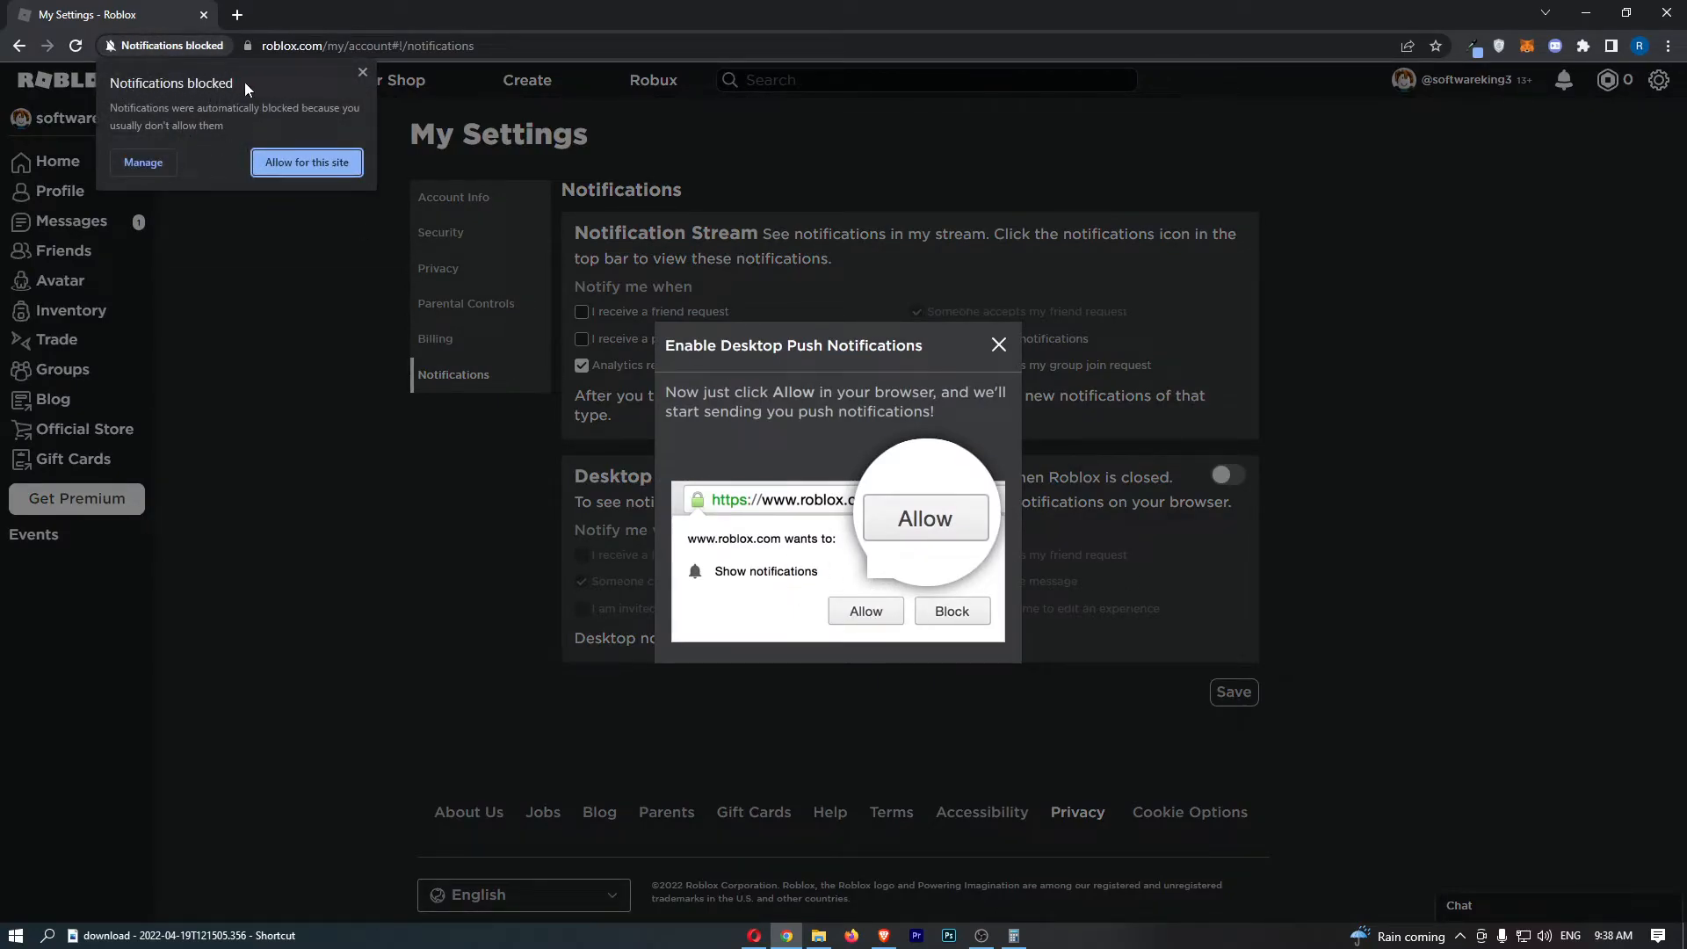
left_click(363, 72)
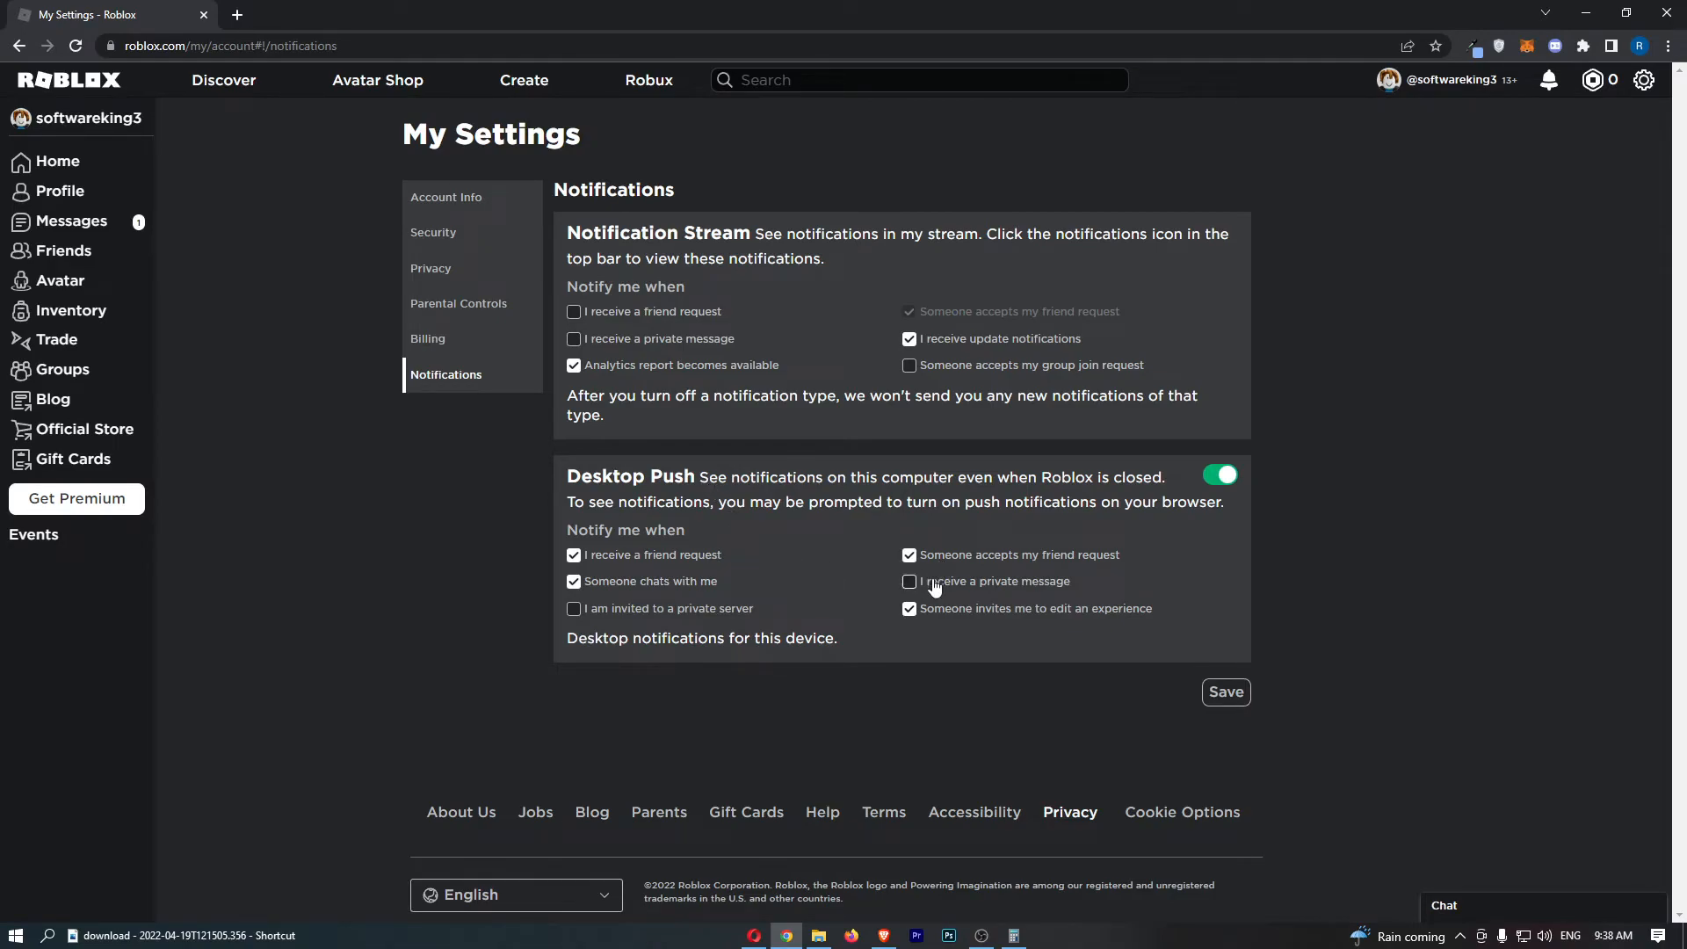
- Add private message alerts to Desktop Push, then confirm the save success dialog
left_click(1224, 692)
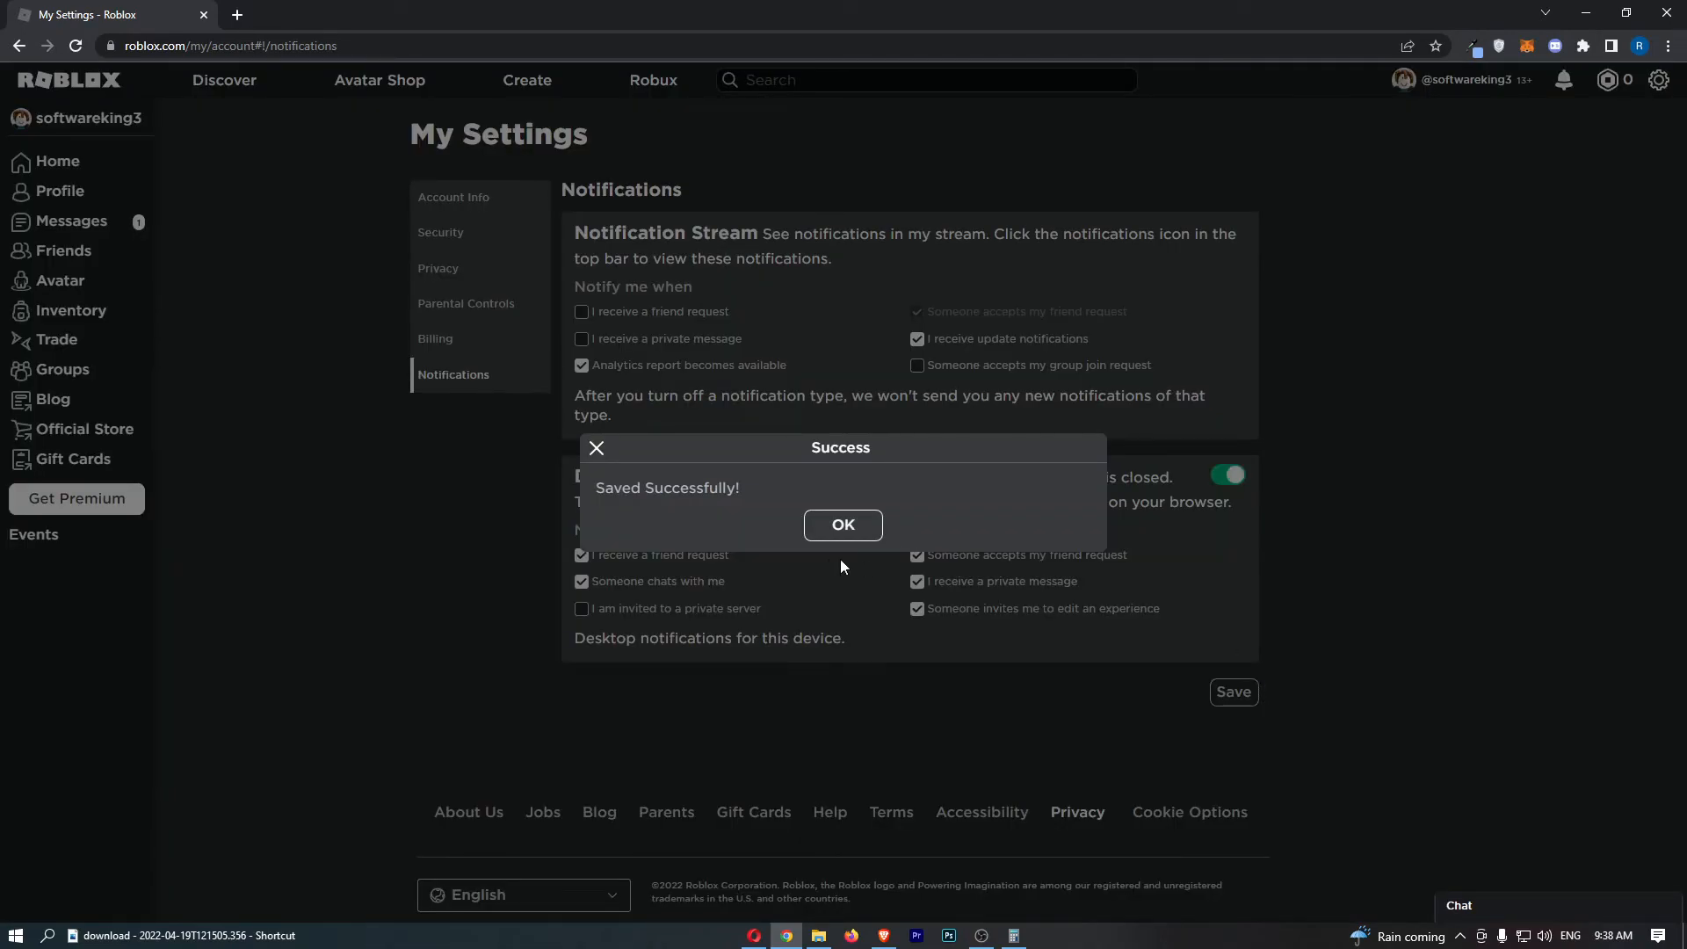
left_click(843, 525)
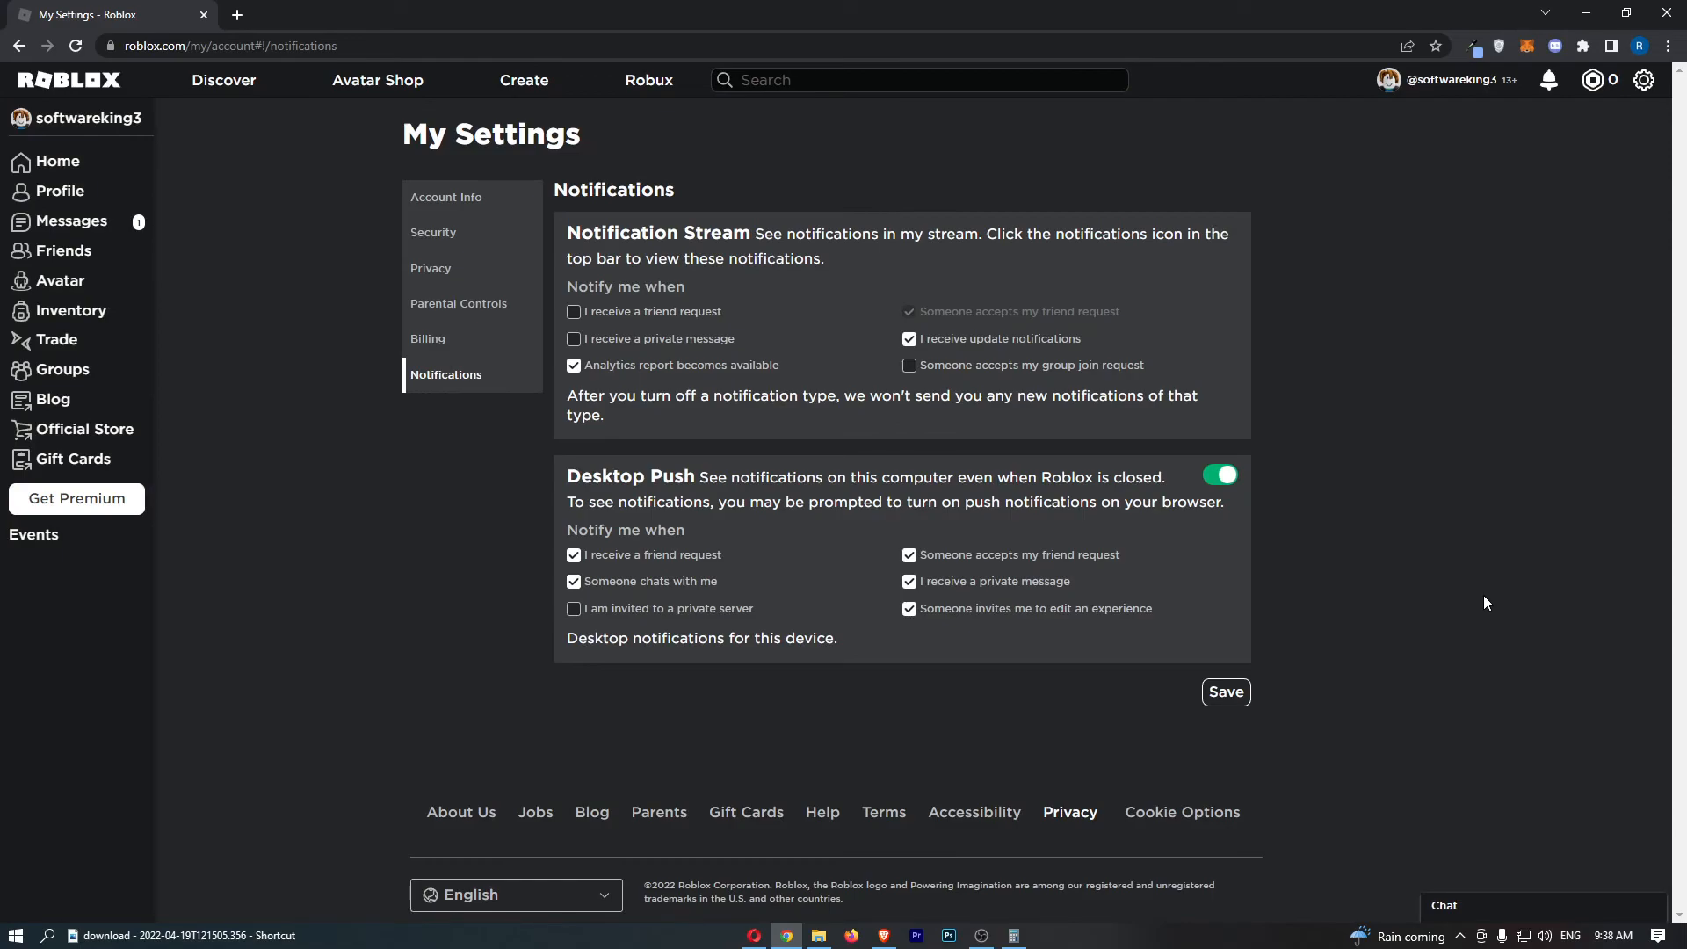